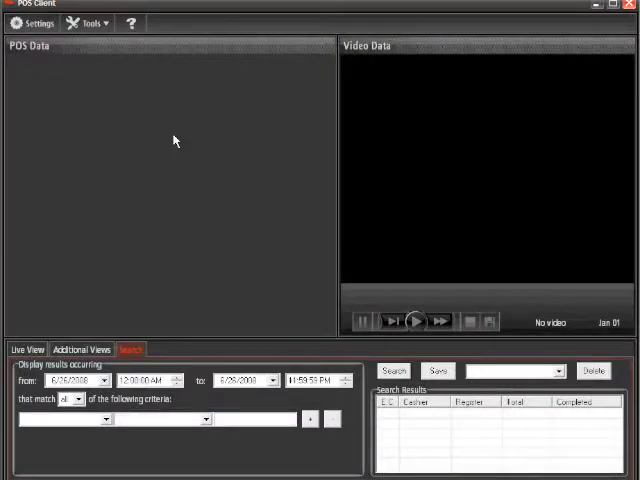
{"action": "mouse_move", "coordinate": [280, 336]}
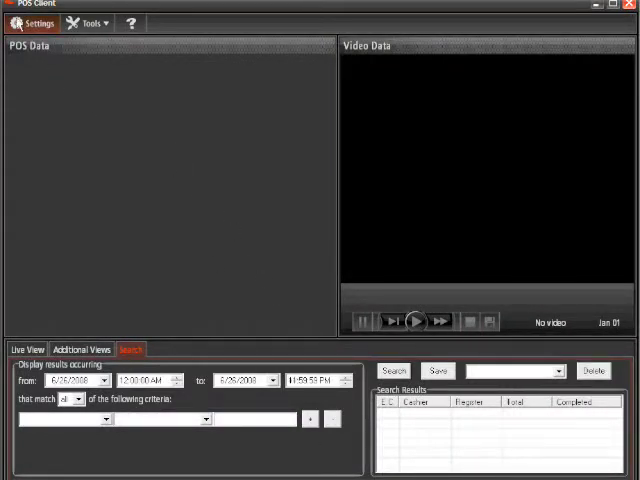
- Review the client settings — Register 1 cameras, exception codes and article groups — then return to searching
{"action": "left_click", "coordinate": [36, 24]}
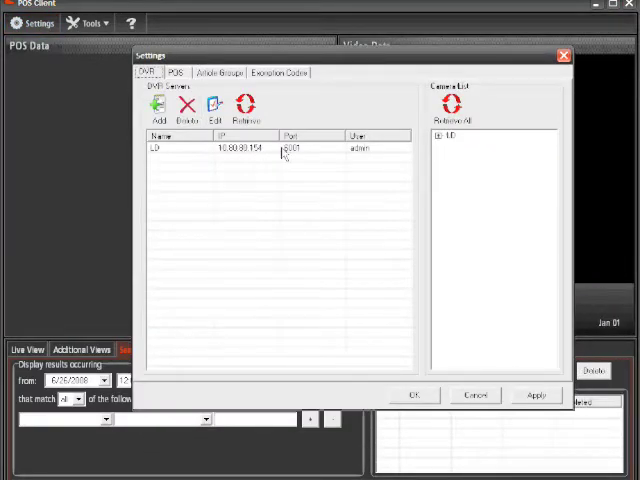
{"action": "left_click", "coordinate": [172, 72]}
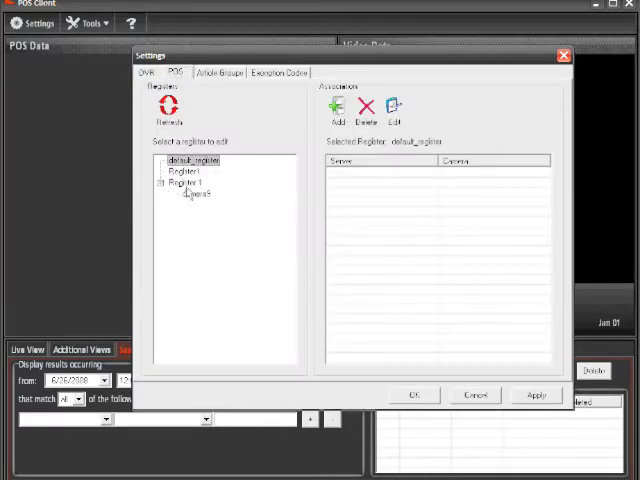
{"action": "left_click", "coordinate": [196, 196]}
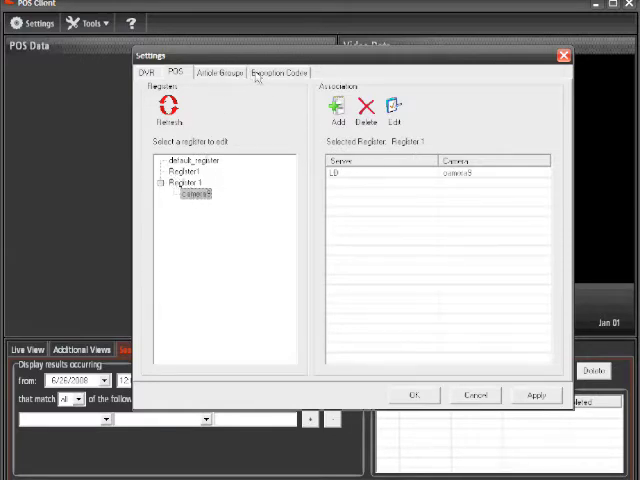
{"action": "left_click", "coordinate": [272, 72]}
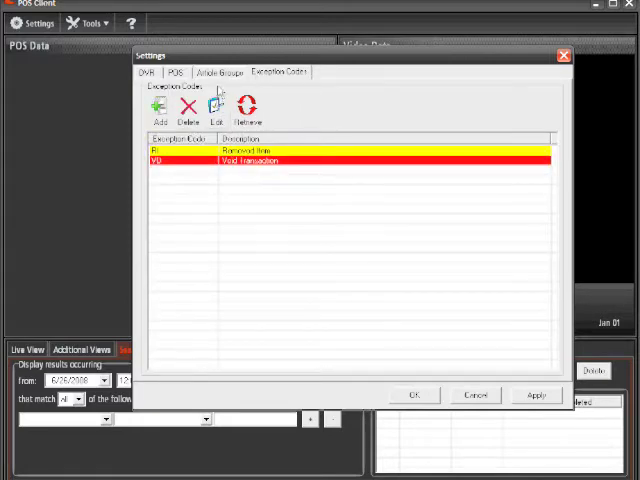
{"action": "left_click", "coordinate": [222, 72]}
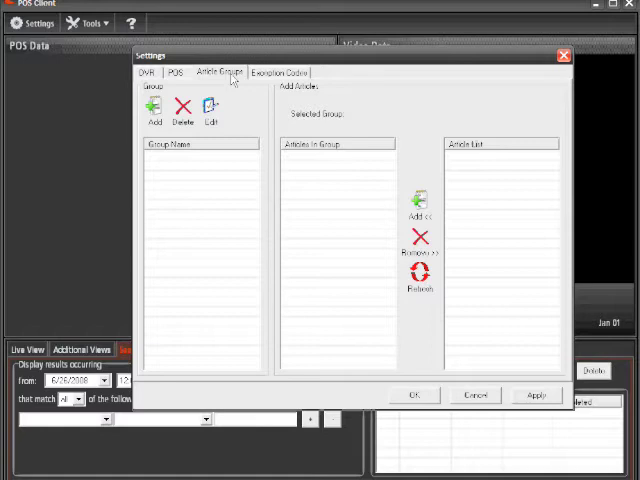
{"action": "mouse_move", "coordinate": [172, 76]}
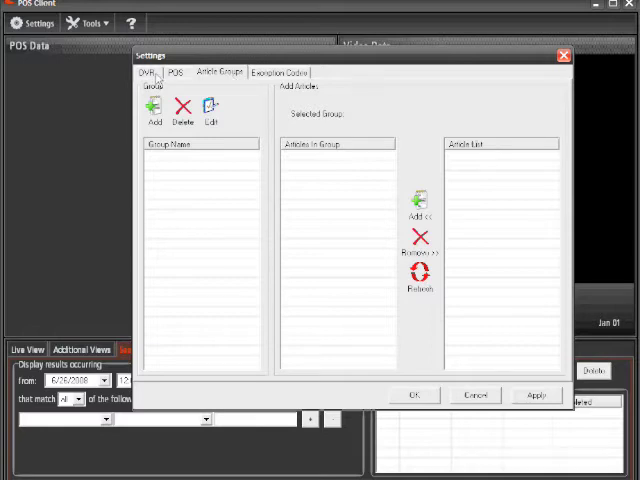
{"action": "left_click", "coordinate": [172, 72]}
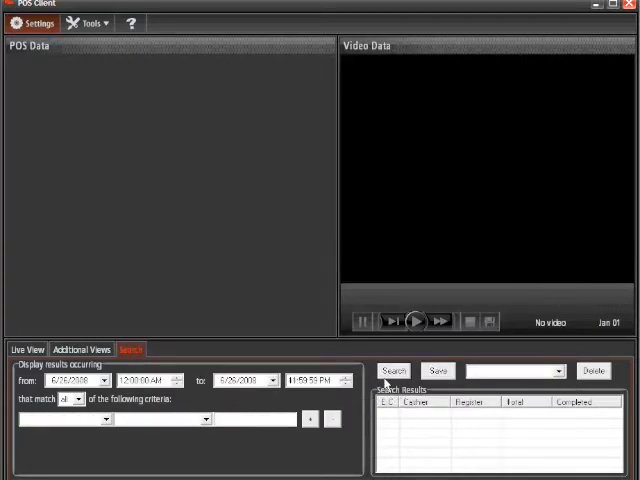
- Search the date range, then narrow results with an 'Exception Code is' criterion set to a chosen code
{"action": "left_click", "coordinate": [392, 372]}
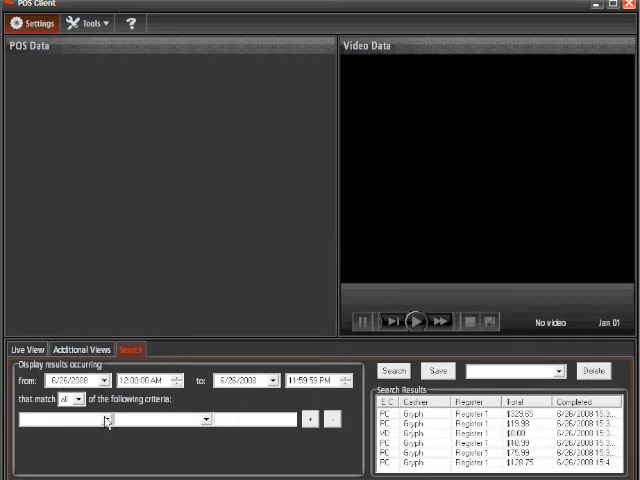
{"action": "left_click", "coordinate": [208, 418]}
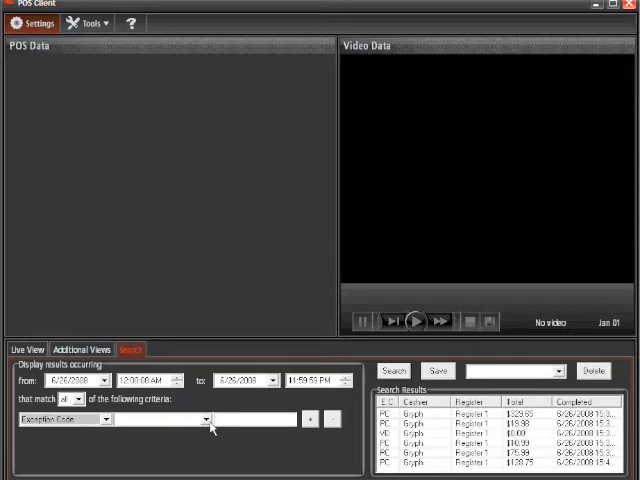
{"action": "left_click", "coordinate": [200, 420]}
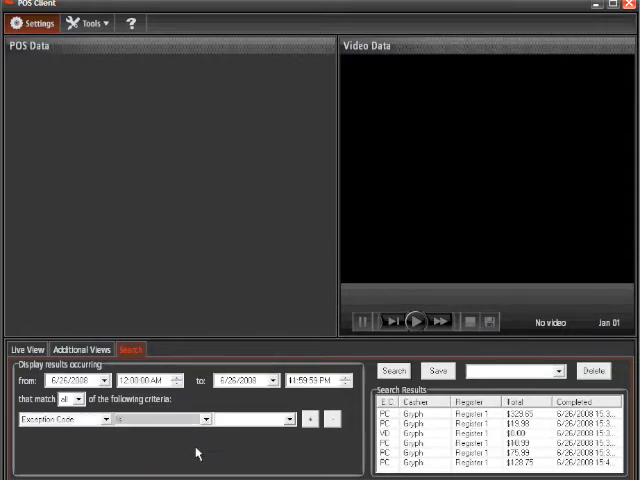
{"action": "left_click", "coordinate": [288, 420]}
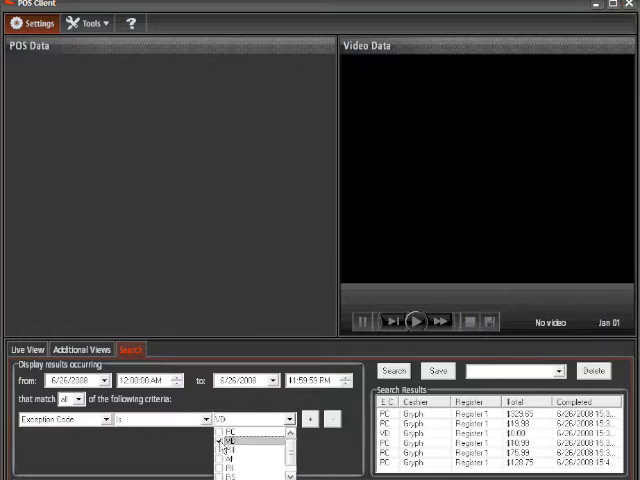
{"action": "left_click", "coordinate": [250, 420]}
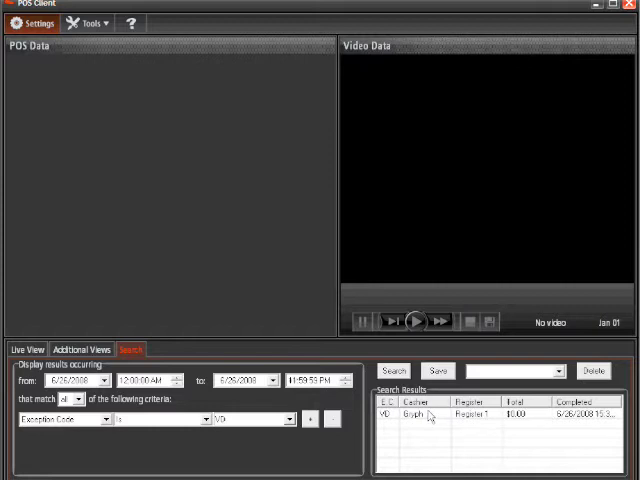
{"action": "mouse_move", "coordinate": [430, 416]}
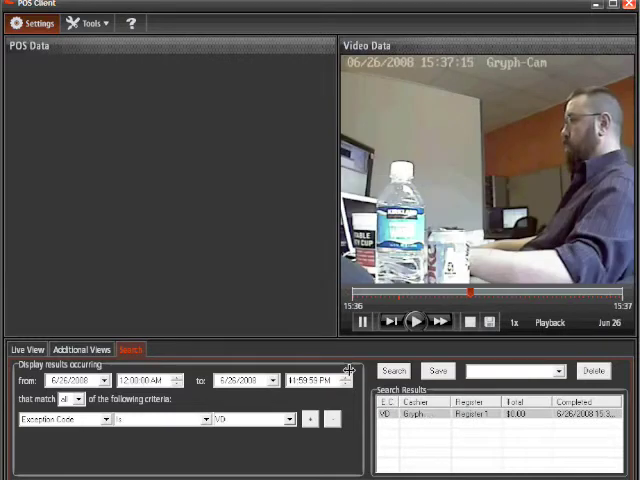
- Play the matching transaction's video with its receipt and export the clip to a file
{"action": "left_click", "coordinate": [430, 412]}
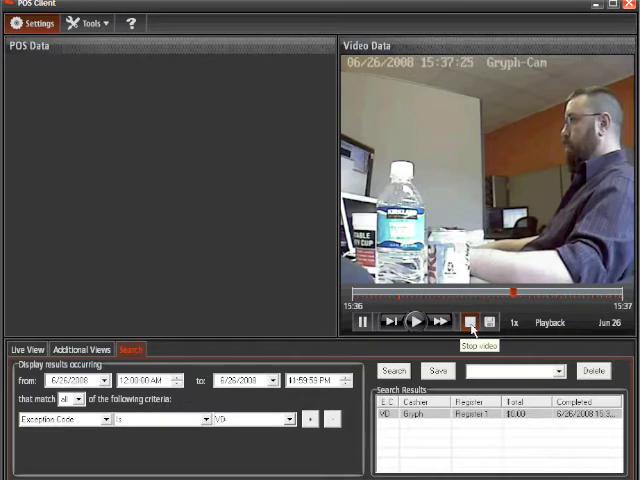
{"action": "left_click", "coordinate": [488, 322]}
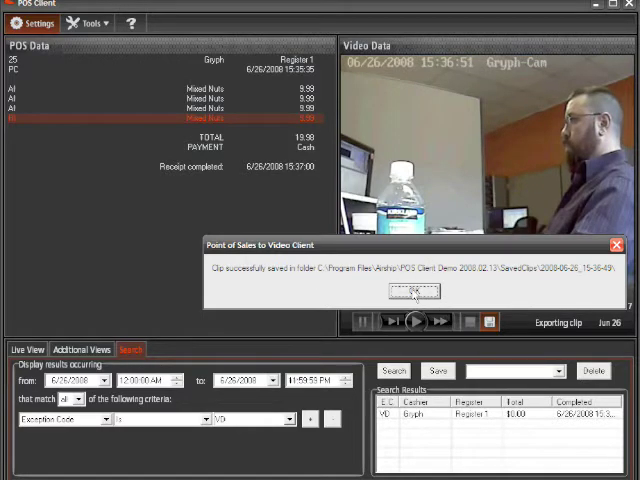
{"action": "left_click", "coordinate": [412, 292]}
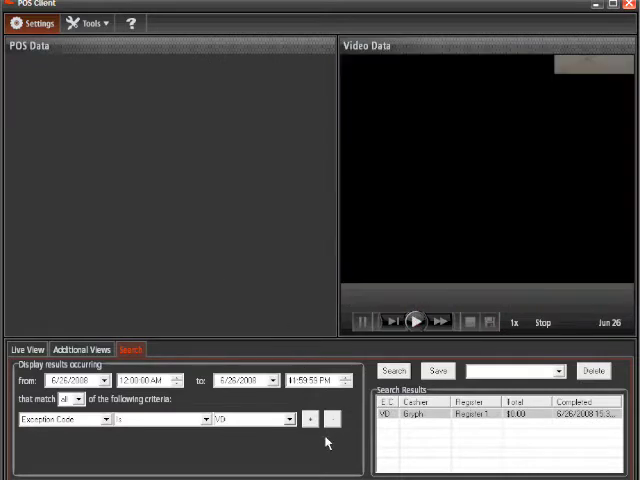
{"action": "mouse_move", "coordinate": [360, 410]}
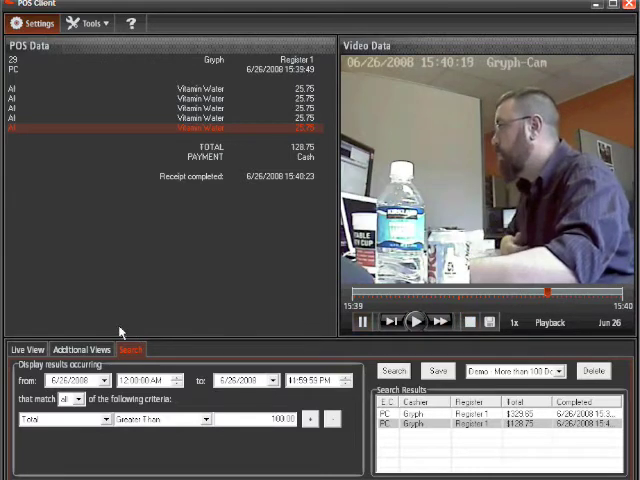
- Return to the live register view with camera feed and today's receipts
{"action": "left_click", "coordinate": [28, 348]}
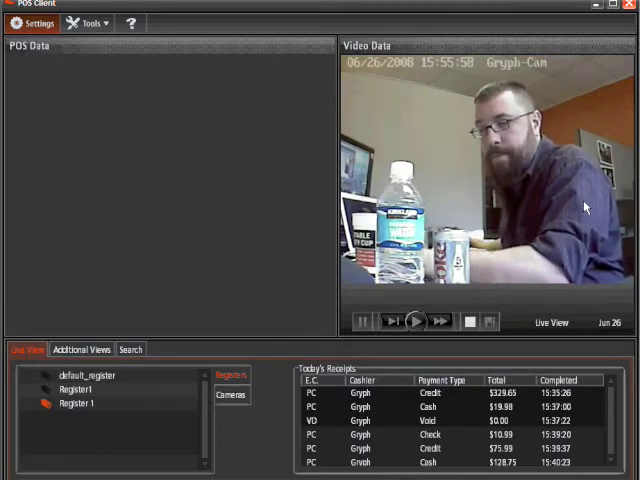
- Check the Additional Views panel, then go back to the transaction search results
{"action": "left_click", "coordinate": [82, 348]}
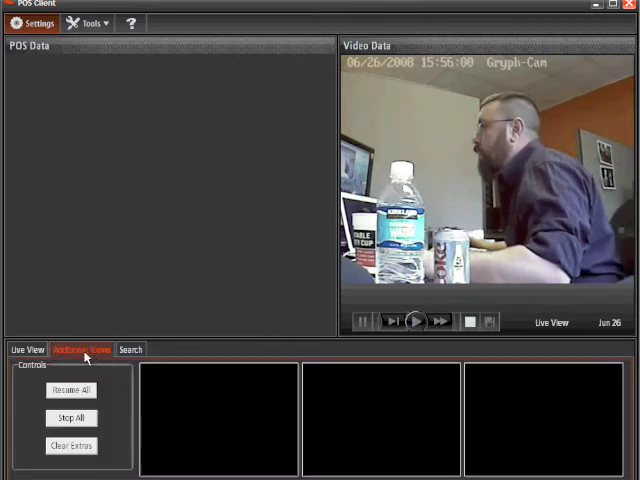
{"action": "mouse_move", "coordinate": [216, 420]}
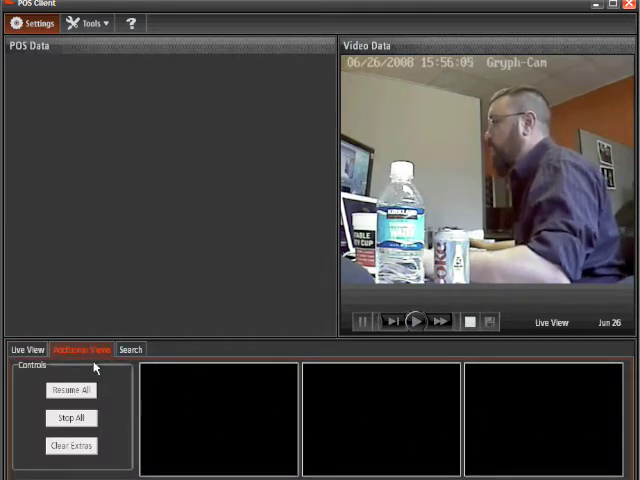
{"action": "left_click", "coordinate": [130, 348]}
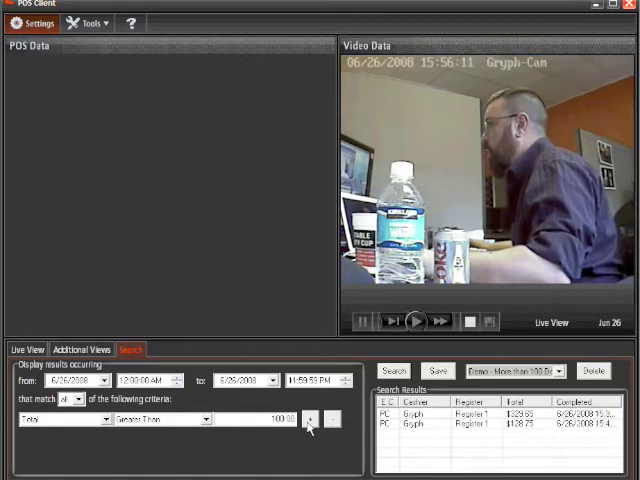
- Add a 'Cashier is' condition beside the over-100 total and begin saving the search under a name
{"action": "left_click", "coordinate": [312, 420]}
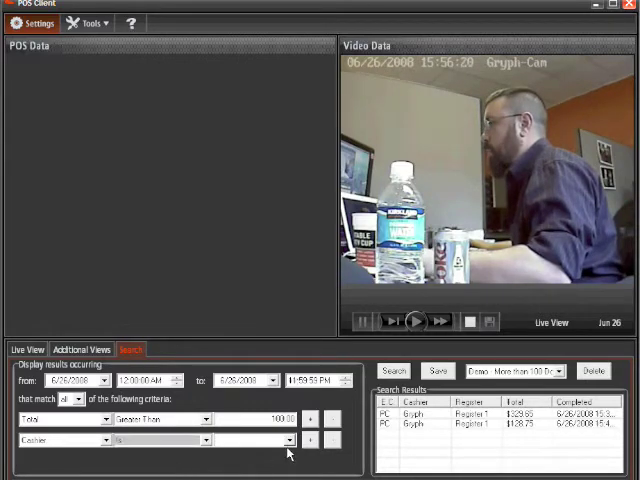
{"action": "left_click", "coordinate": [288, 440]}
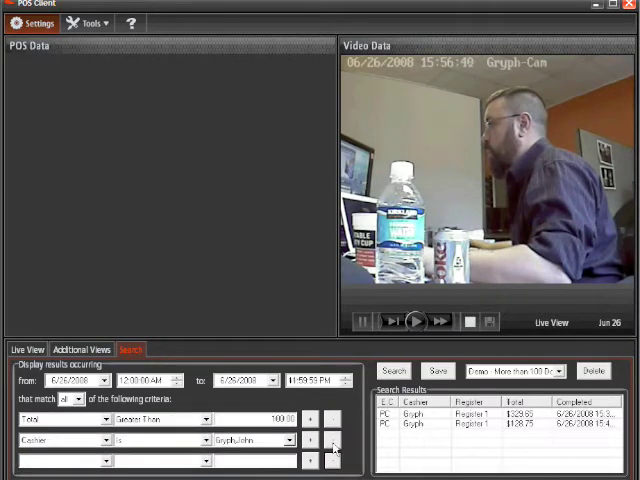
{"action": "mouse_move", "coordinate": [308, 458]}
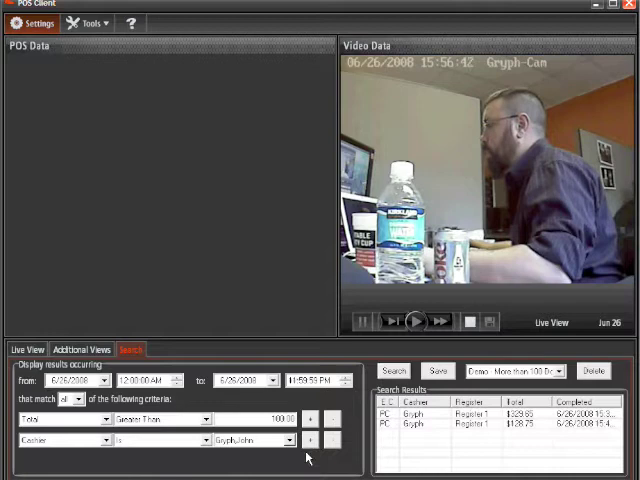
{"action": "left_click", "coordinate": [438, 372]}
{"action": "type", "text": "gryph and john over"}
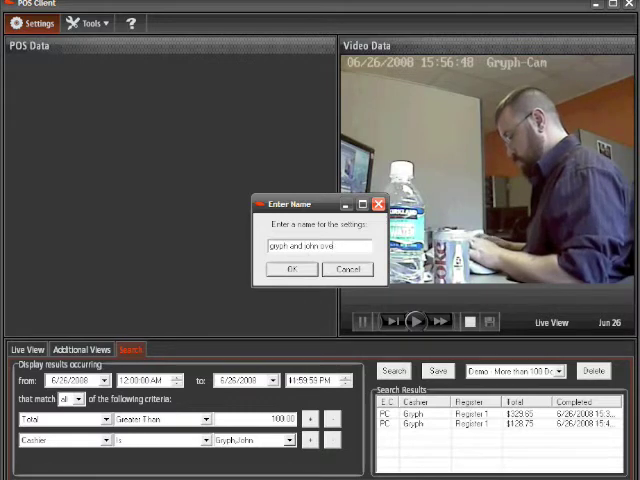
- Confirm the name so the total-and-cashier search appears in the saved searches list
{"action": "left_click", "coordinate": [292, 268]}
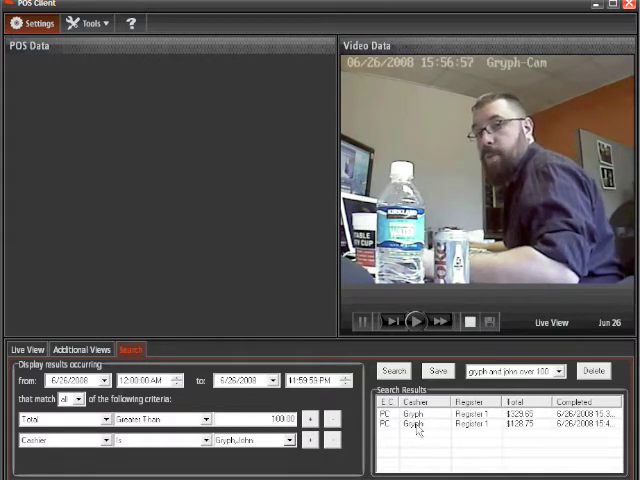
{"action": "mouse_move", "coordinate": [232, 196]}
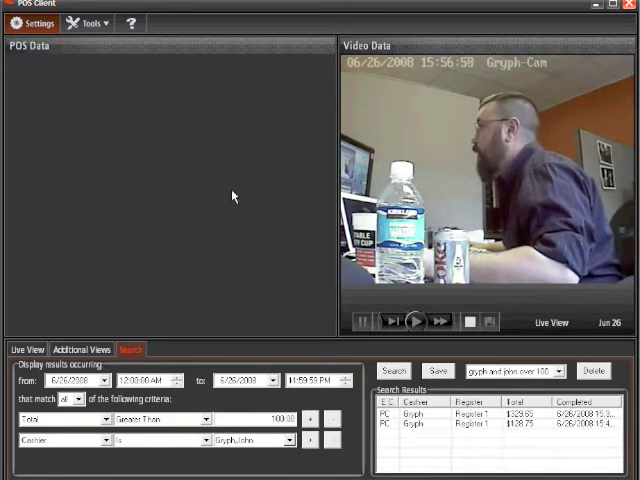
{"action": "left_click", "coordinate": [84, 22]}
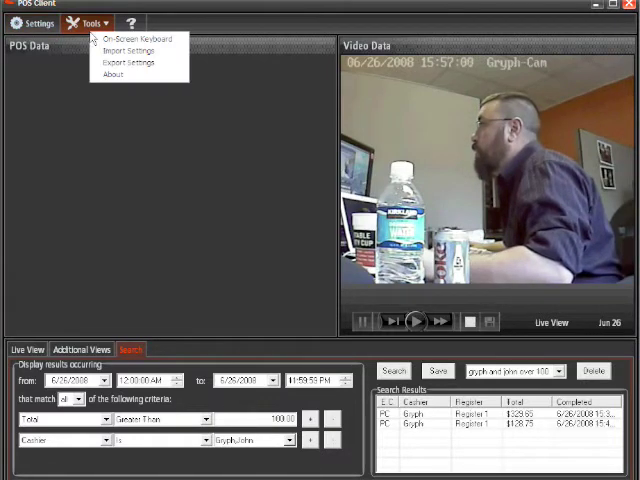
{"action": "mouse_move", "coordinate": [112, 76]}
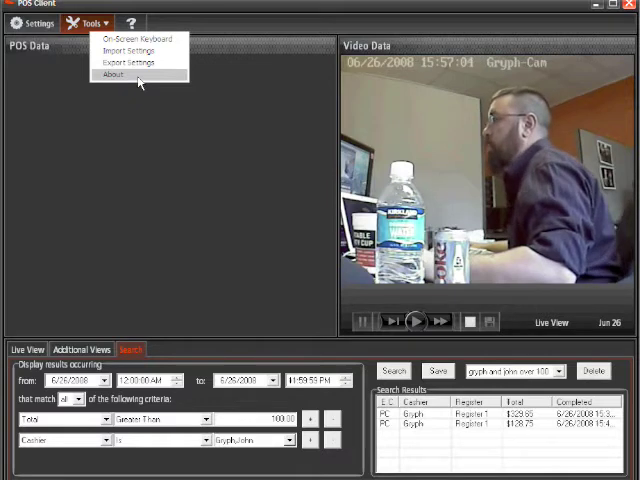
{"action": "mouse_move", "coordinate": [138, 116]}
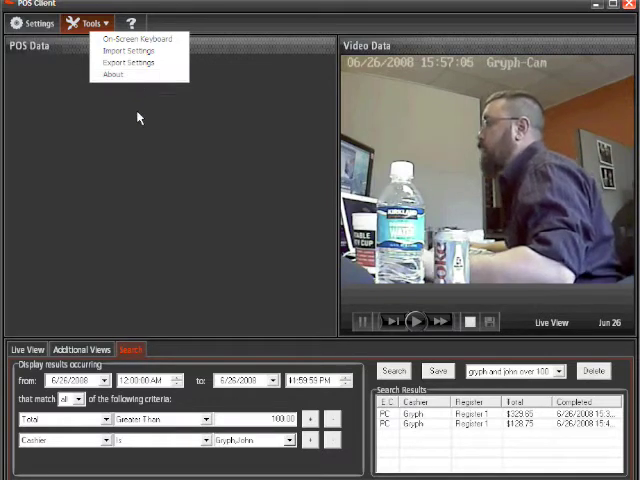
{"action": "left_click", "coordinate": [128, 24]}
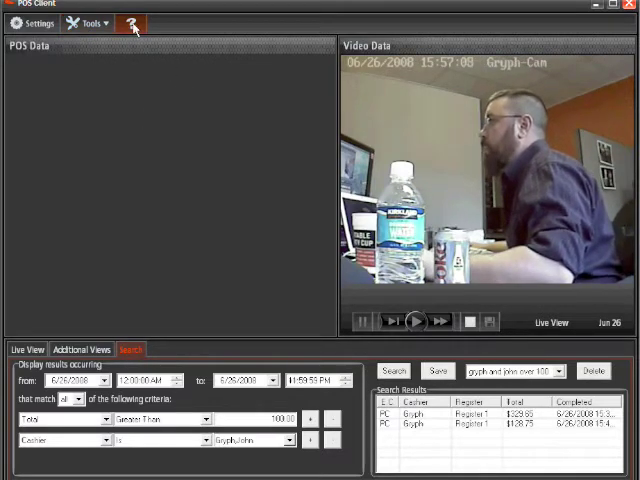